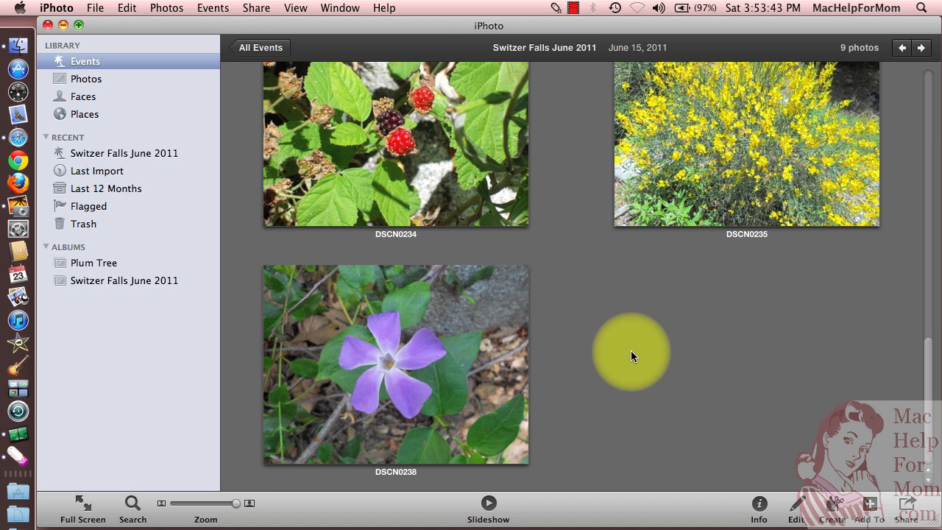
pyautogui.moveTo(434, 341)
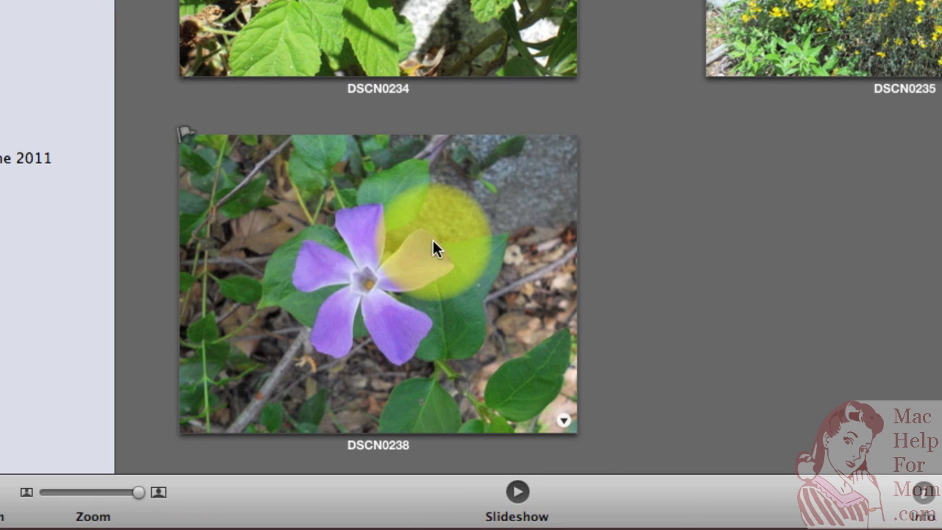
# Rotate the periwinkle flower photo DSCN0238 from its contextual menu.
pyautogui.rightClick(434, 251)
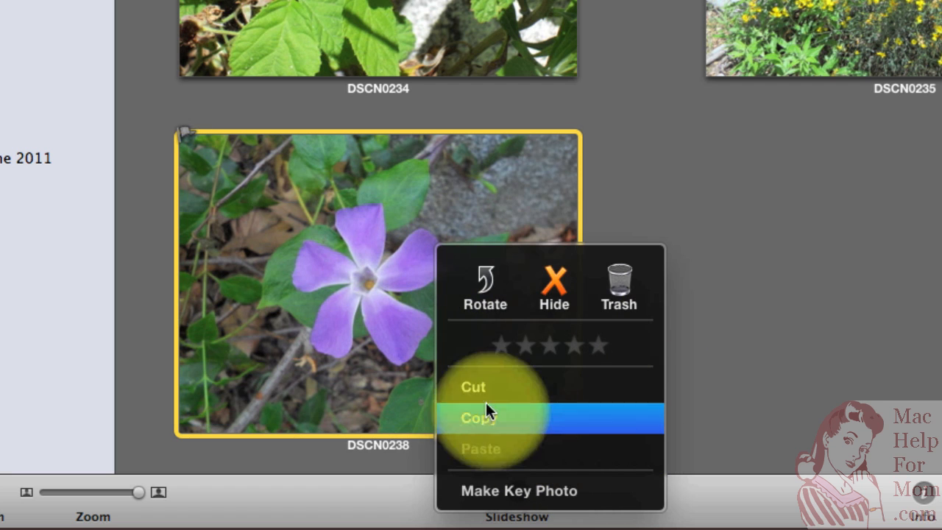
pyautogui.moveTo(548, 350)
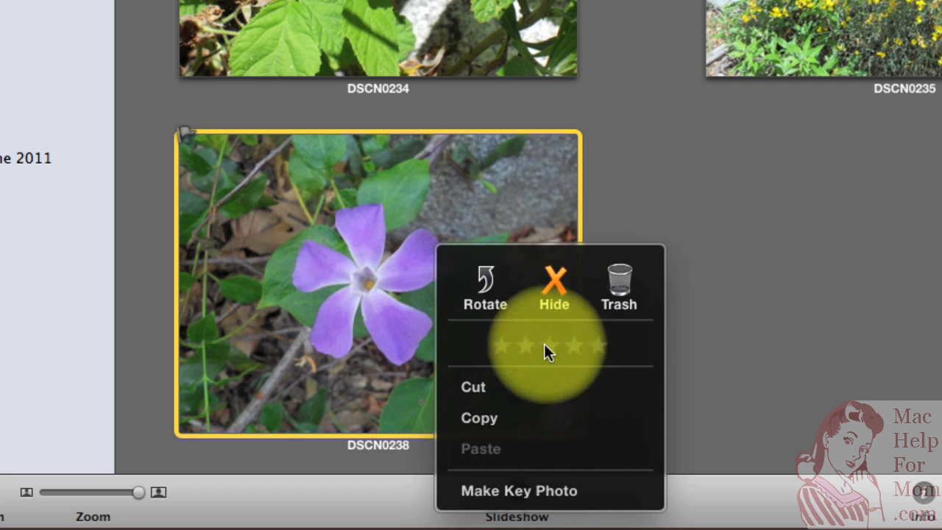
pyautogui.moveTo(486, 295)
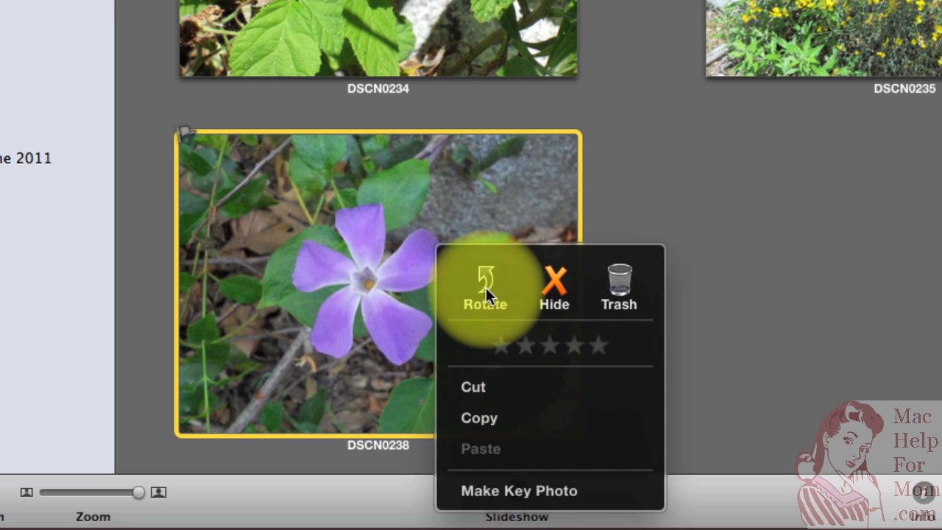
pyautogui.click(484, 287)
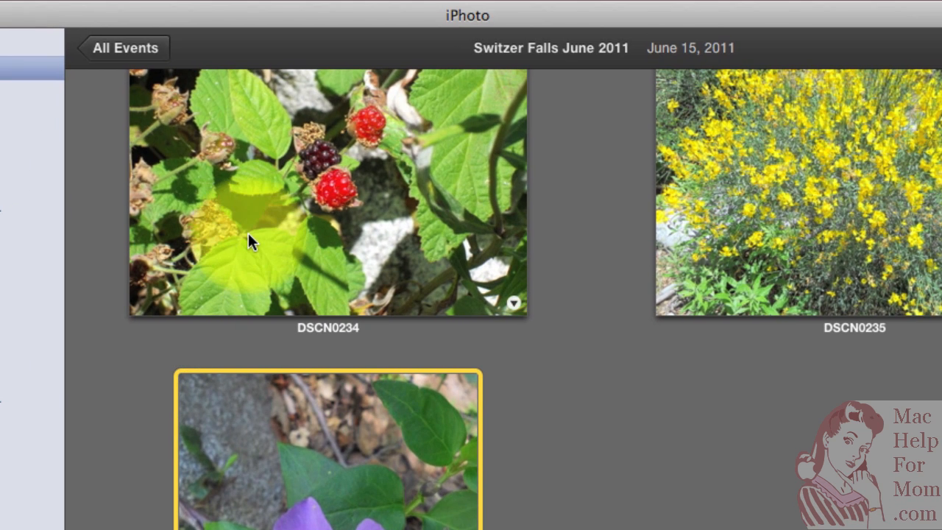
pyautogui.moveTo(142, 56)
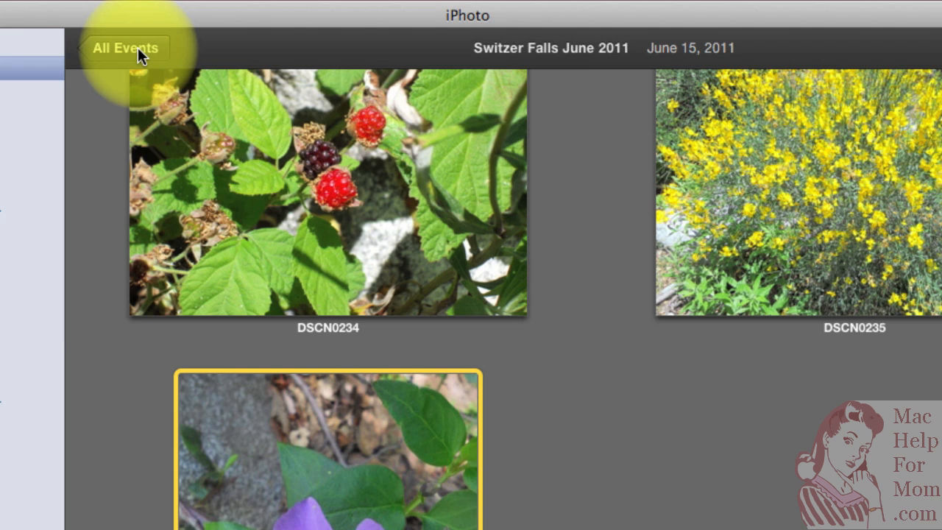
# Return to All Events and make the raspberry picture the Switzer Falls event's key photo.
pyautogui.click(125, 48)
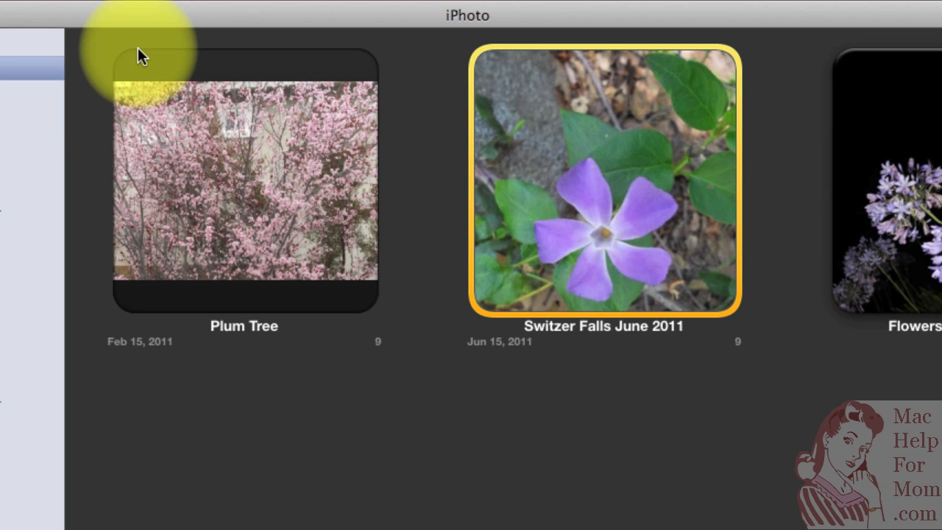
pyautogui.moveTo(527, 188)
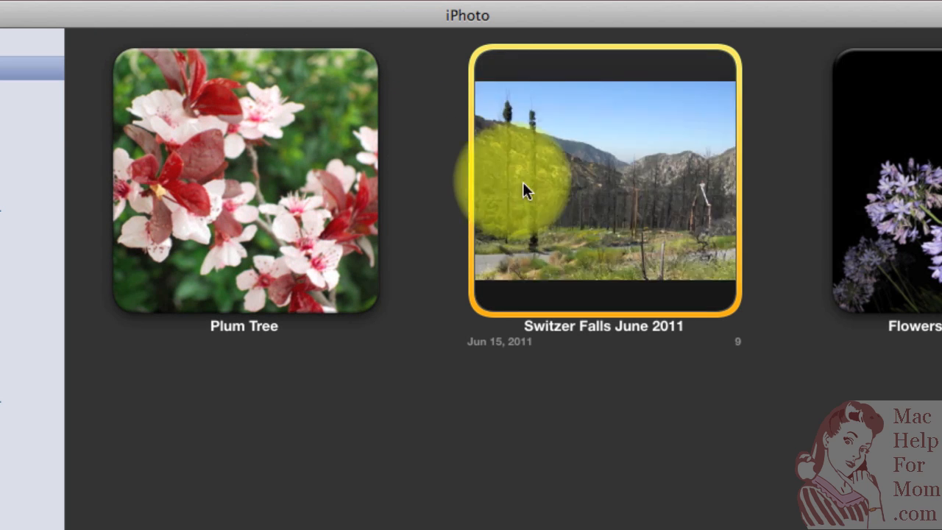
pyautogui.moveTo(674, 198)
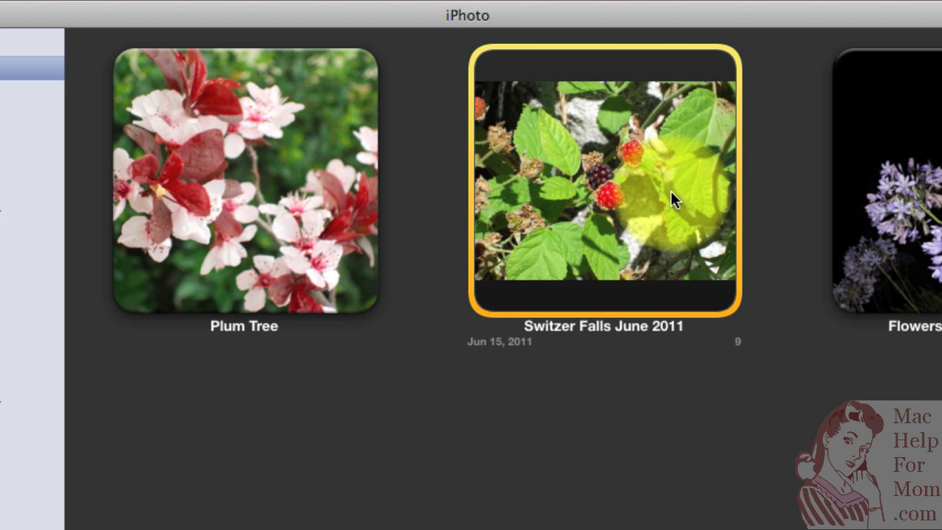
pyautogui.rightClick(674, 199)
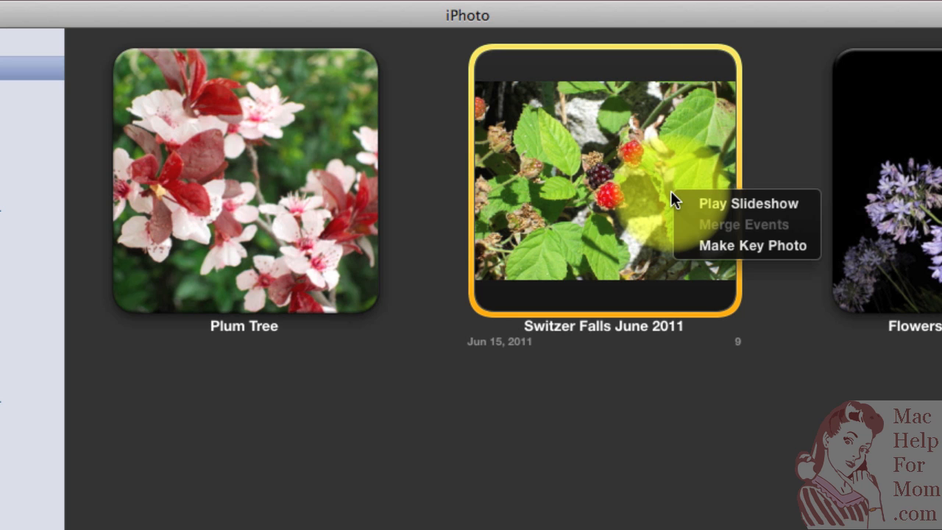
pyautogui.moveTo(754, 244)
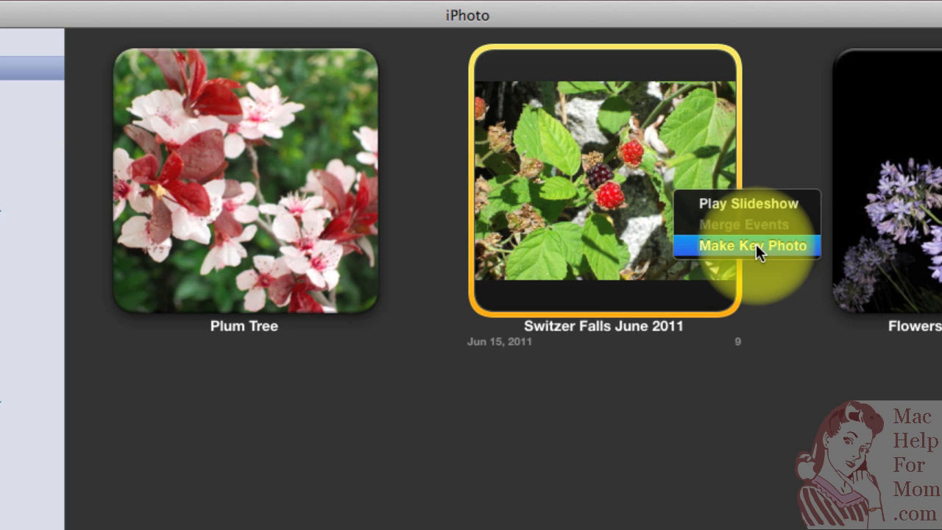
pyautogui.click(752, 245)
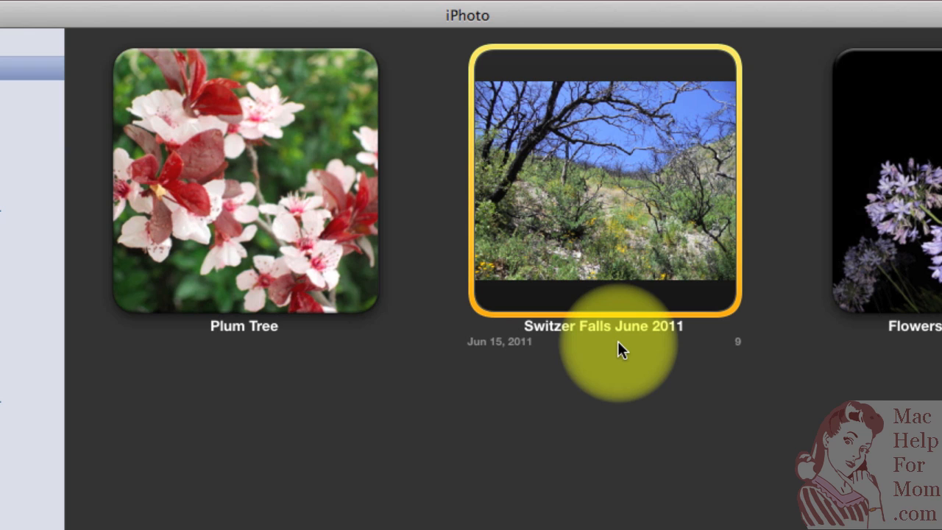
pyautogui.moveTo(640, 247)
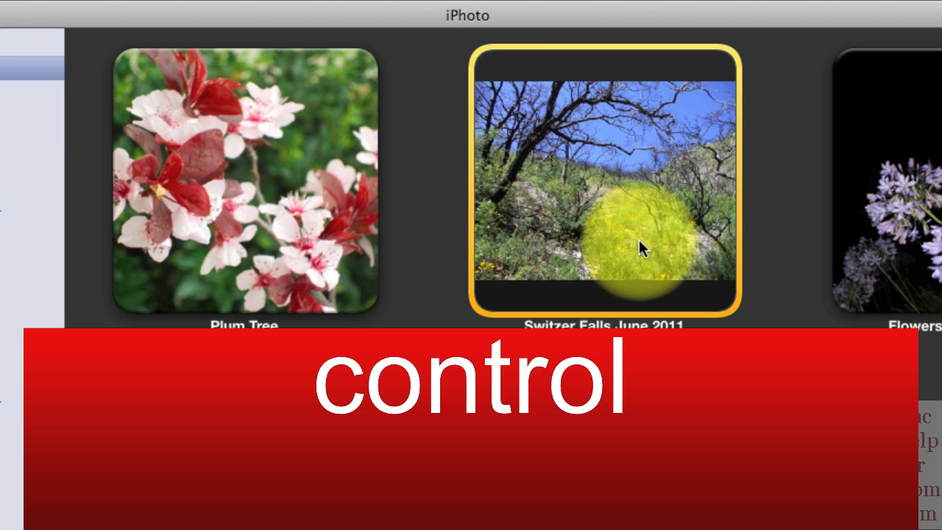
# Bring up the Switzer Falls event's contextual menu again and dismiss it without a choice.
pyautogui.rightClick(641, 248)
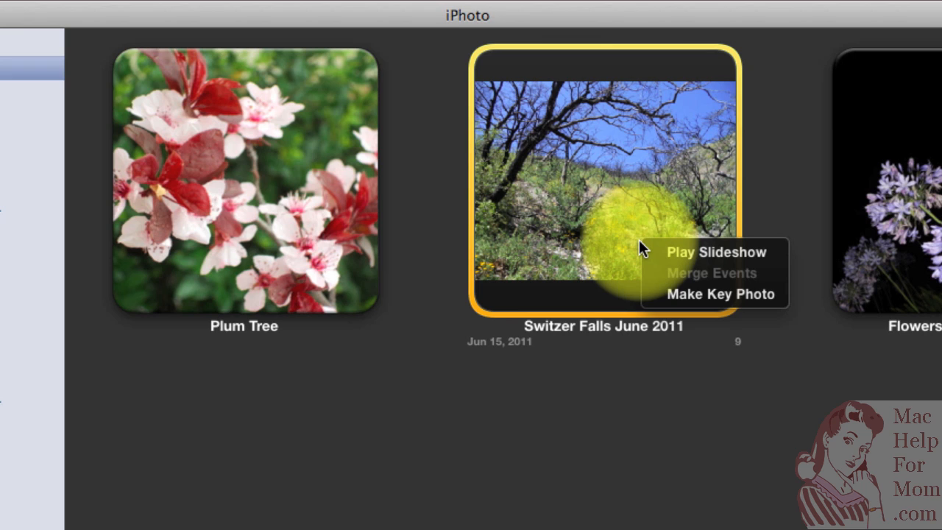
pyautogui.moveTo(577, 371)
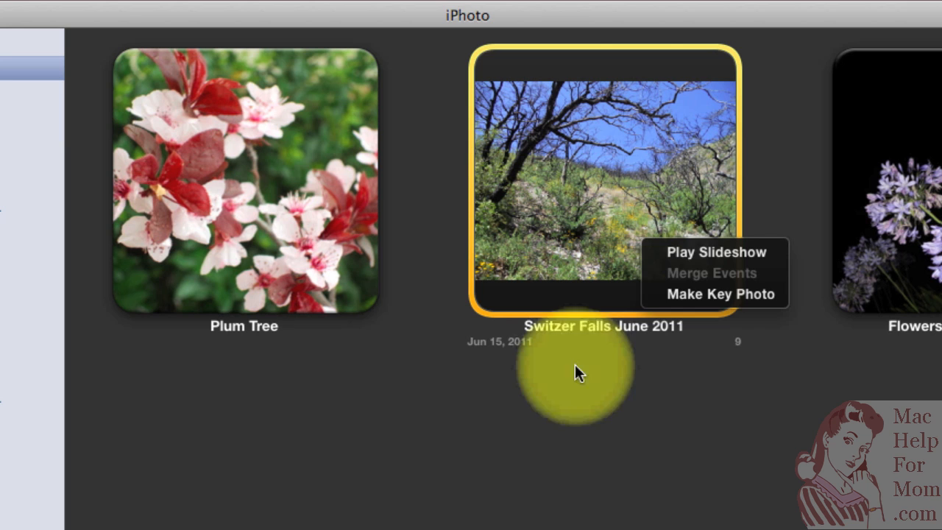
pyautogui.click(716, 295)
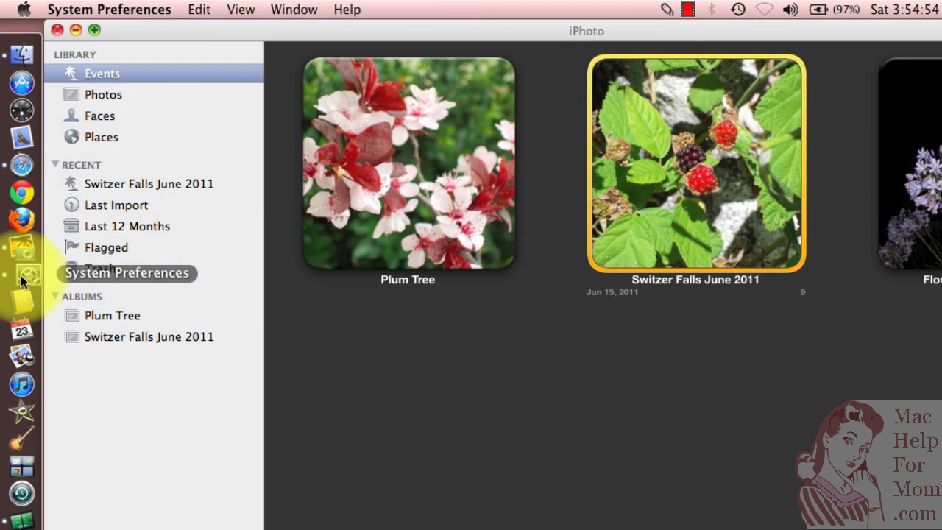
# In System Preferences > Trackpad, enable two-finger Secondary Click and watch its demo.
pyautogui.click(21, 273)
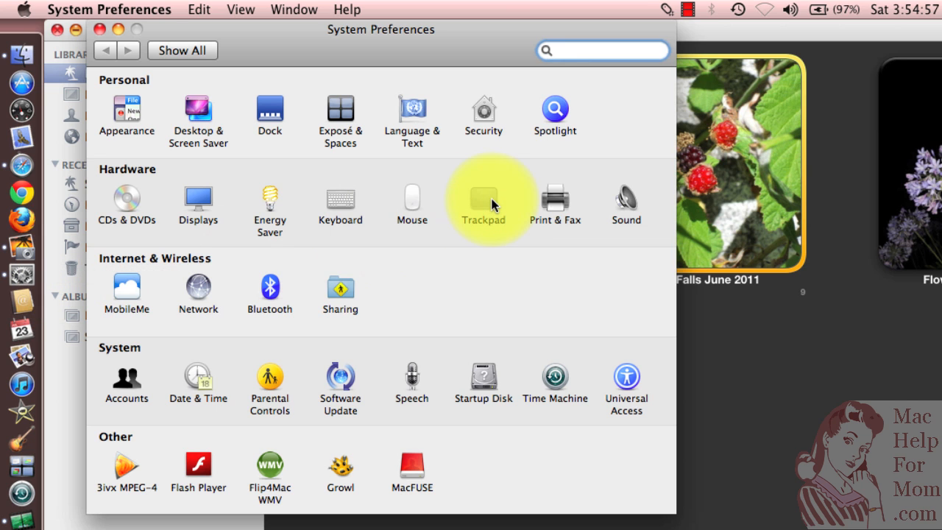
pyautogui.click(483, 199)
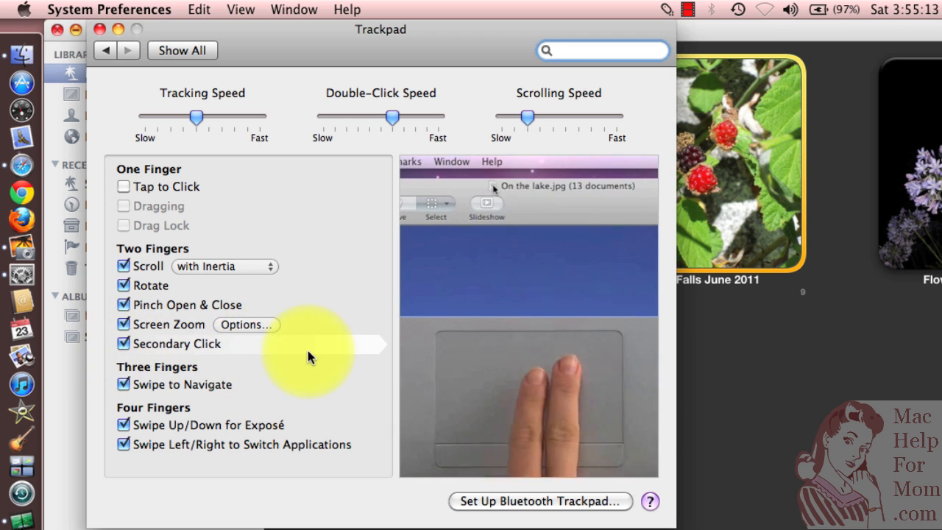
pyautogui.click(530, 185)
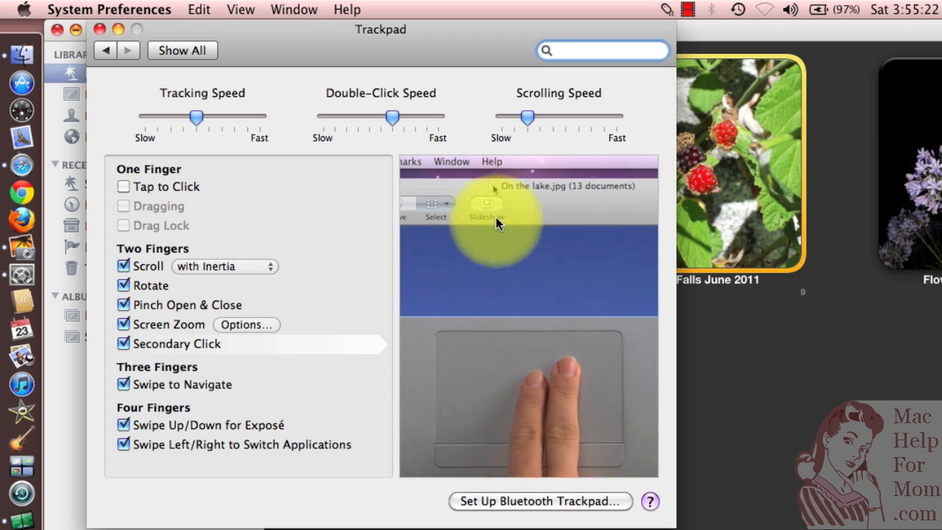
pyautogui.click(536, 186)
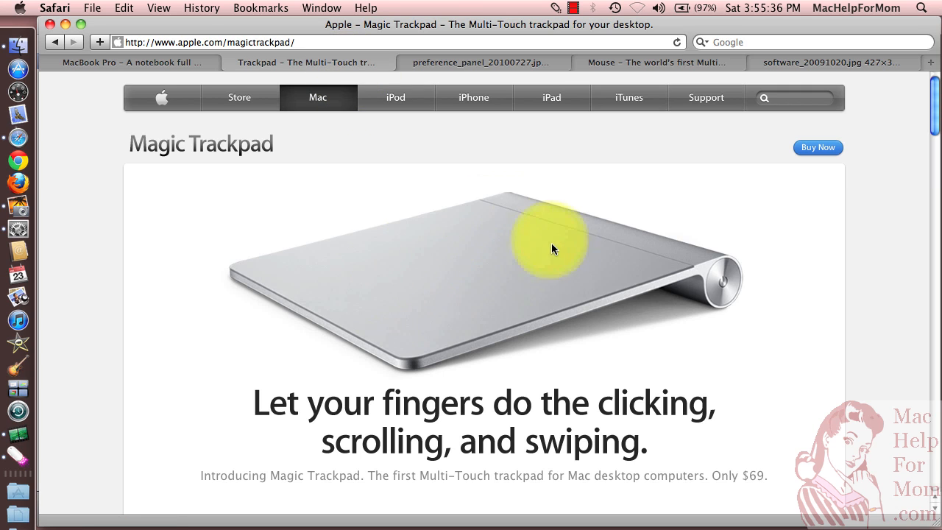
pyautogui.moveTo(321, 359)
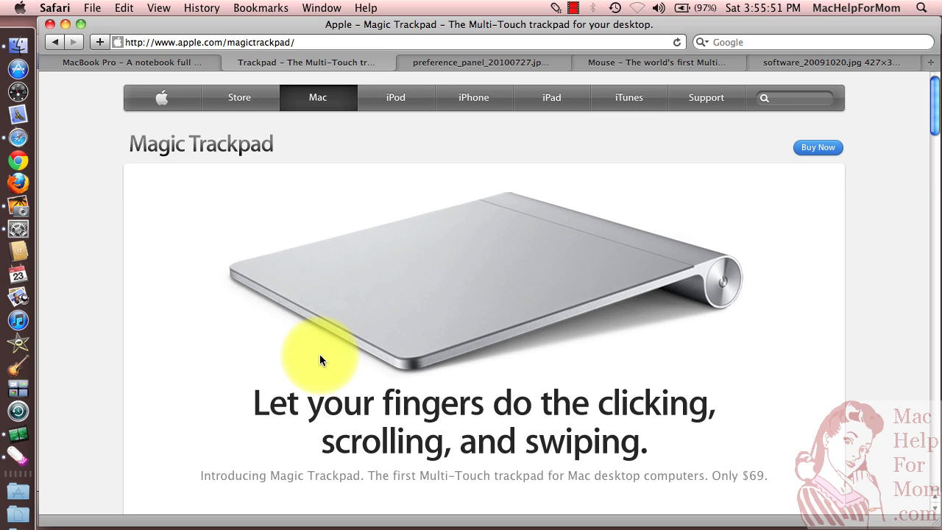
pyautogui.moveTo(184, 295)
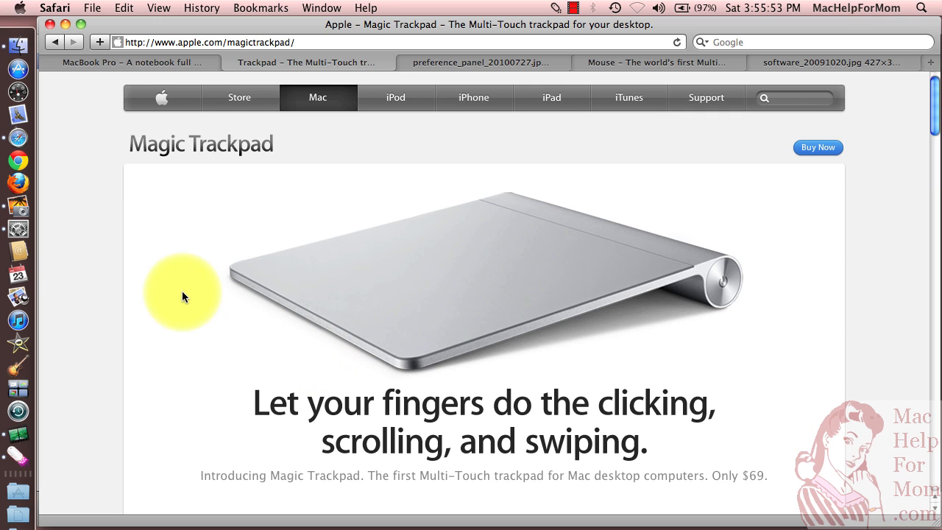
# Return from Safari's Magic Trackpad page to the Trackpad preferences.
pyautogui.click(20, 265)
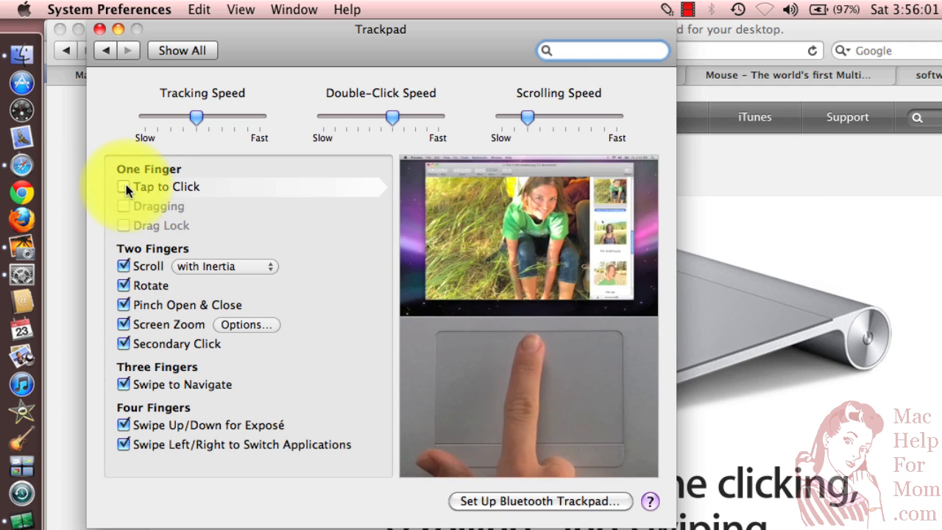
# Turn on one-finger Tap to Click, changing the two-finger option to Secondary Tap.
pyautogui.click(124, 185)
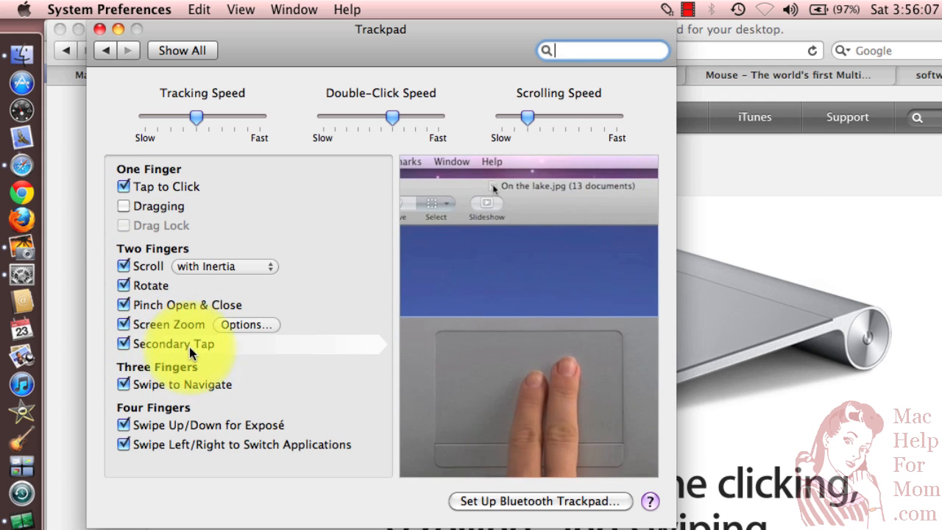
pyautogui.click(533, 185)
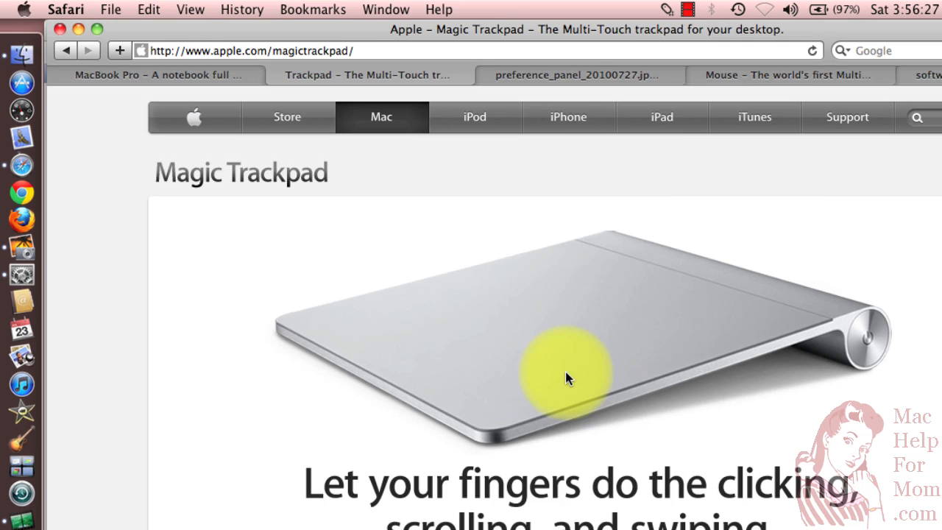
pyautogui.rightClick(567, 380)
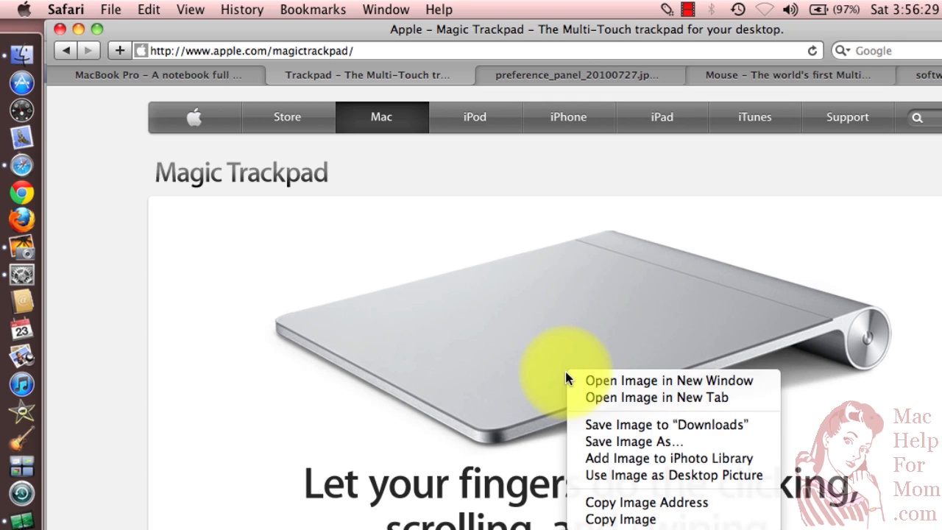
pyautogui.moveTo(630, 380)
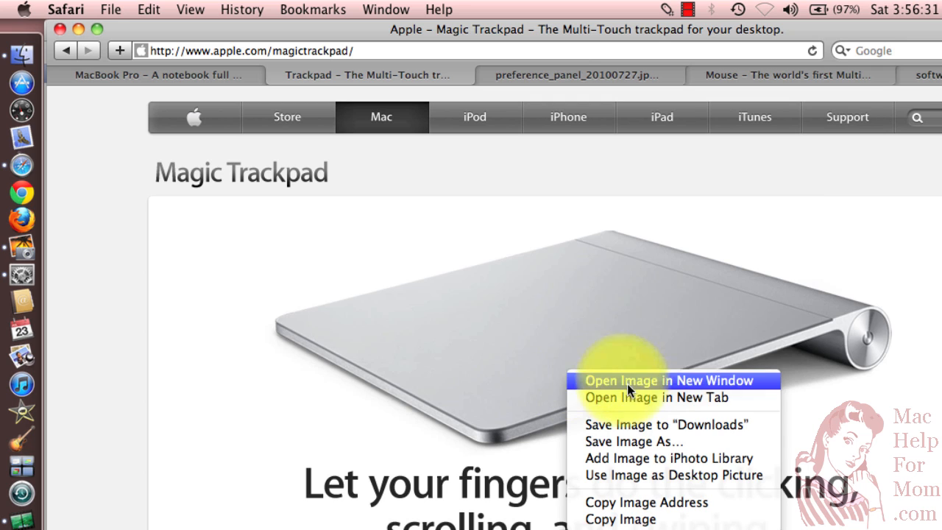
pyautogui.moveTo(635, 493)
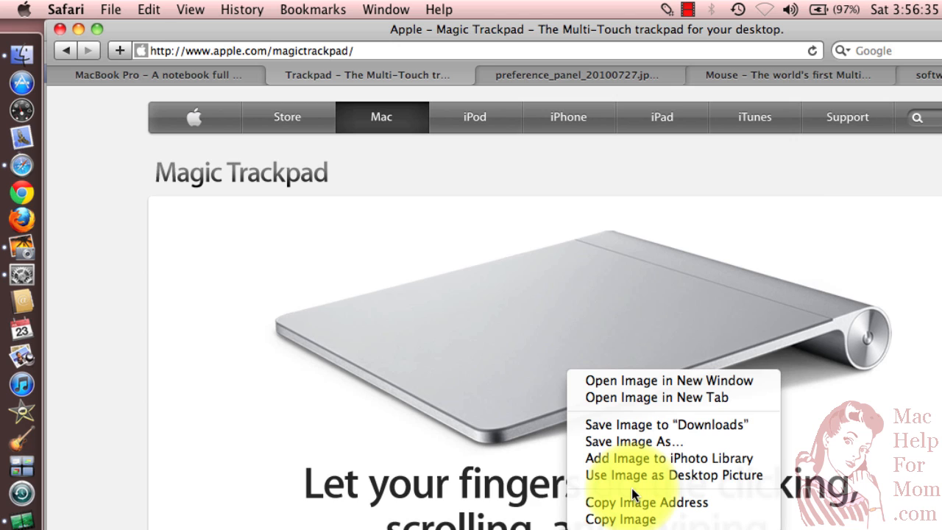
pyautogui.moveTo(480, 374)
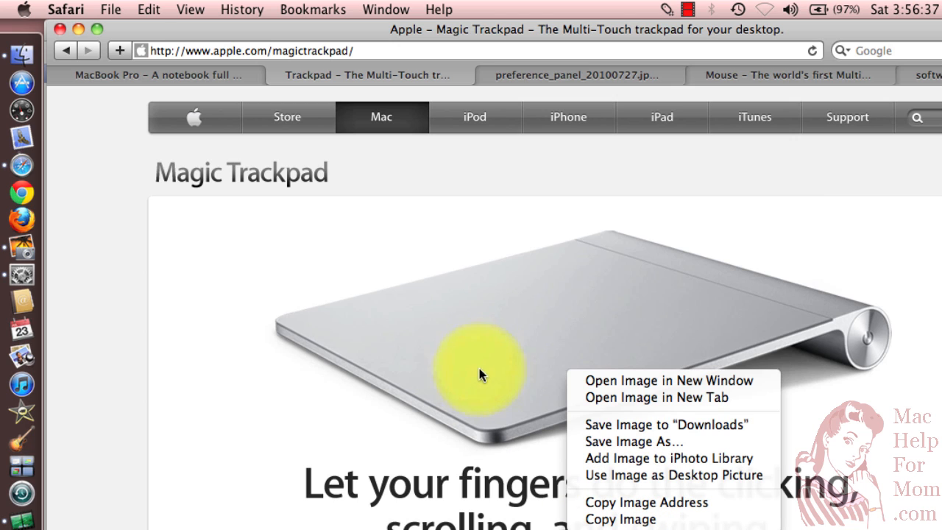
pyautogui.moveTo(547, 152)
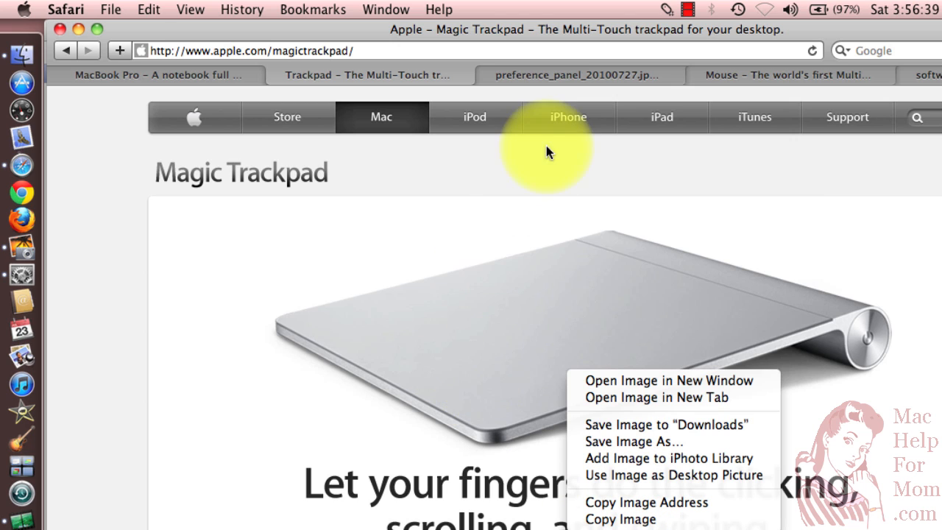
pyautogui.moveTo(582, 79)
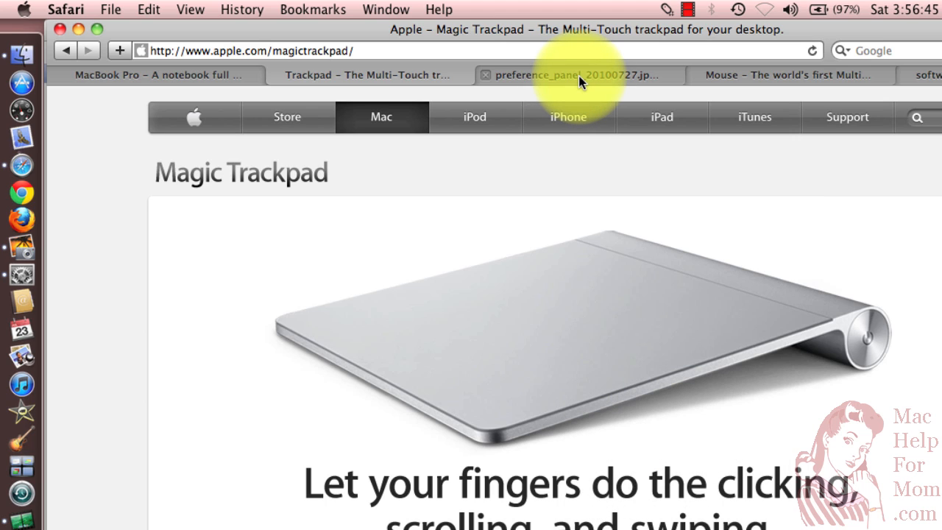
pyautogui.click(574, 75)
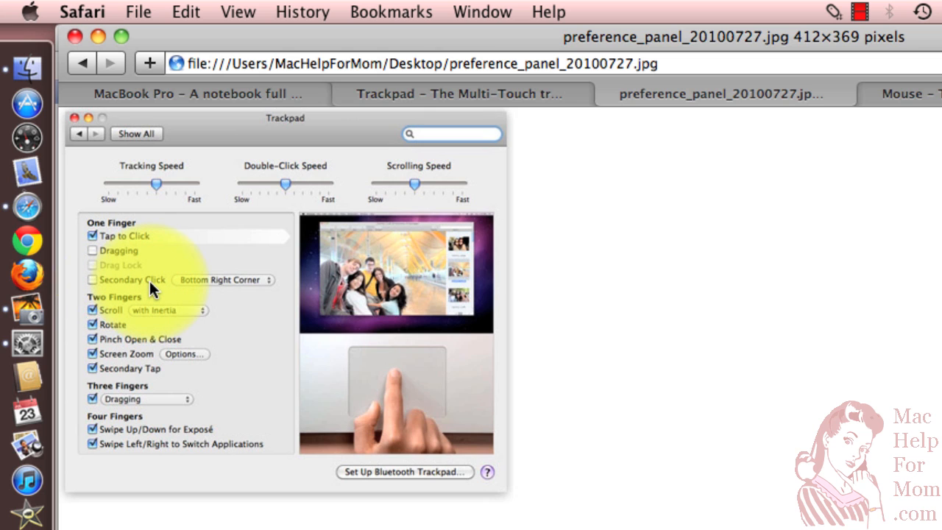
pyautogui.moveTo(351, 411)
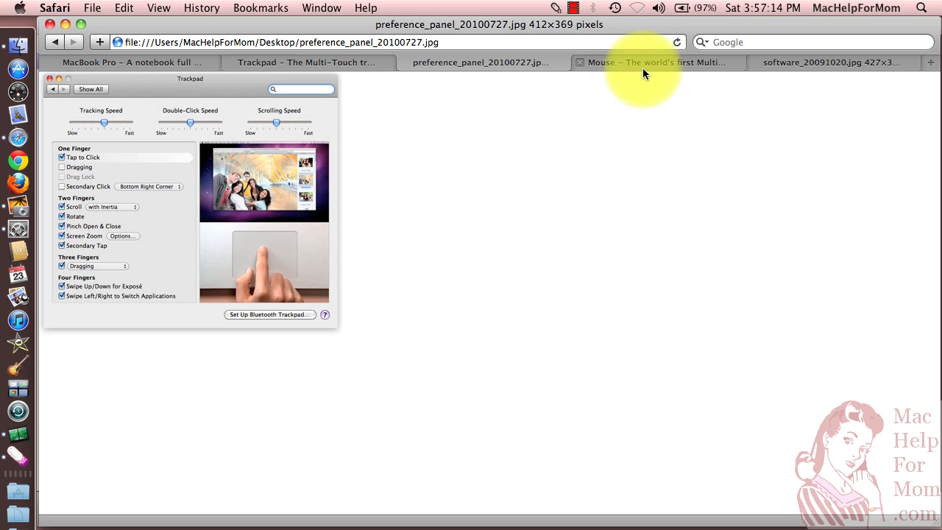
# Switch from the trackpad preference screenshot to the Magic Mouse product page tab.
pyautogui.click(655, 62)
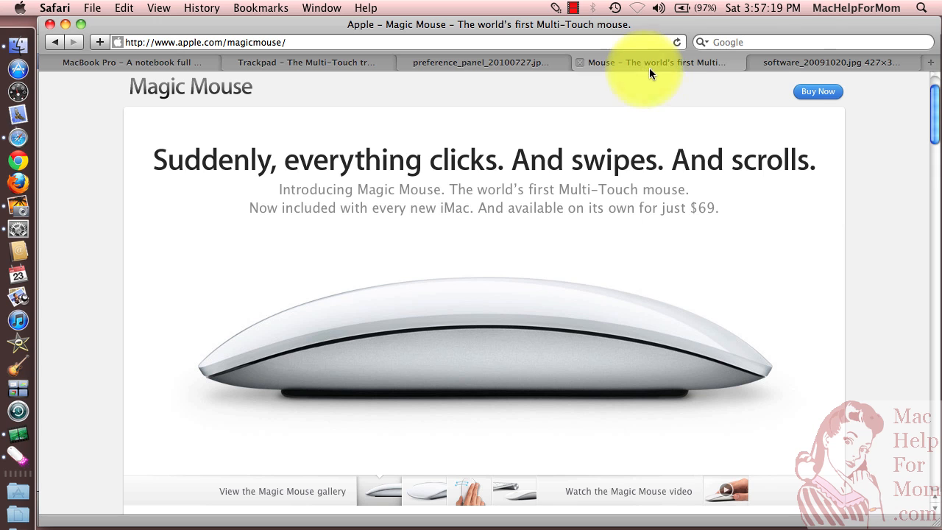
pyautogui.moveTo(809, 68)
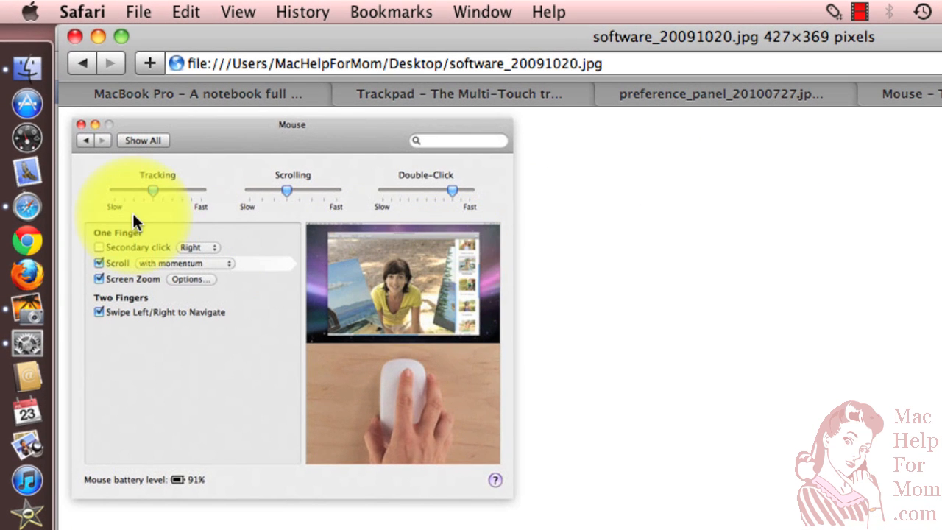
pyautogui.moveTo(126, 253)
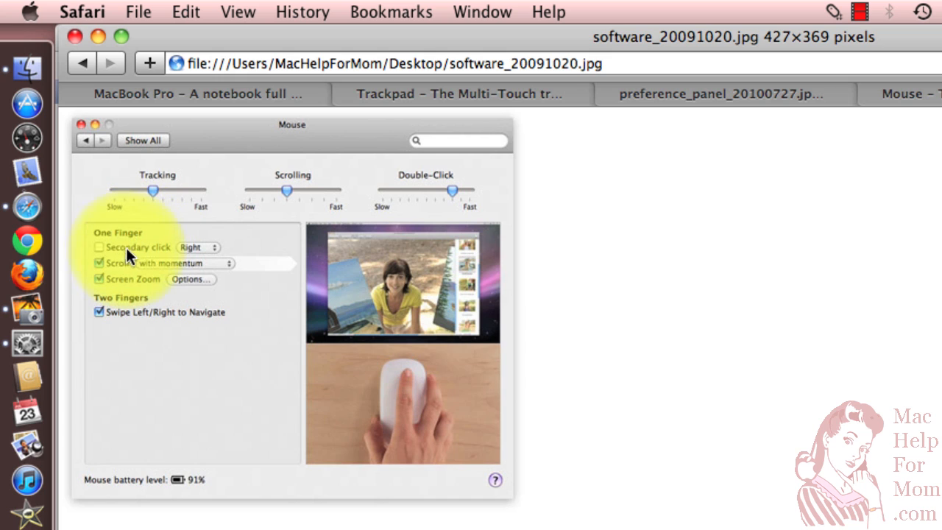